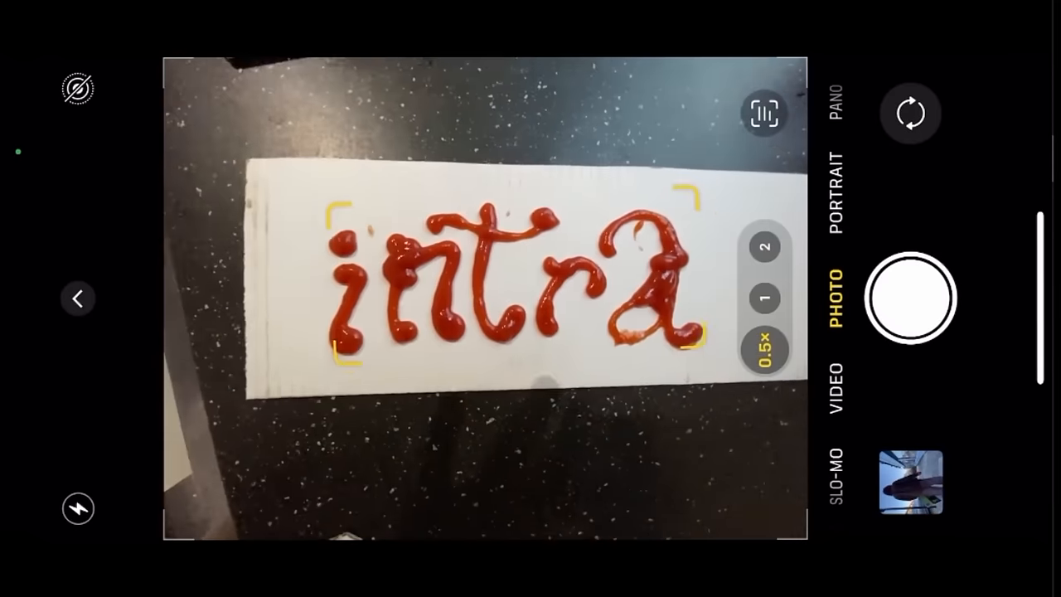
Step: Capture the ketchup-written word 'intra' on white paper at 0.5× in Photo mode
left_click(916, 299)
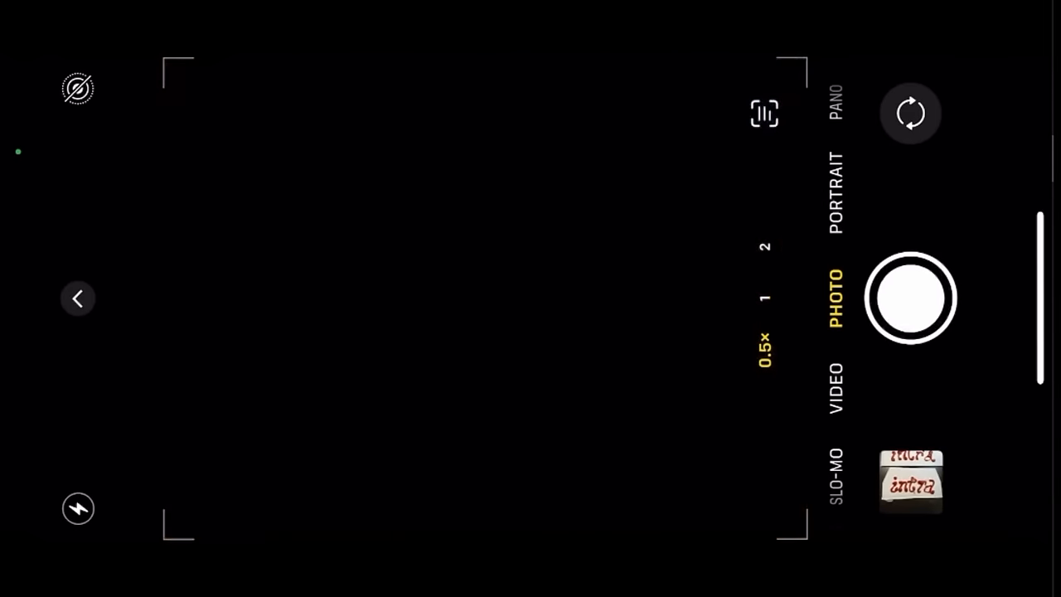